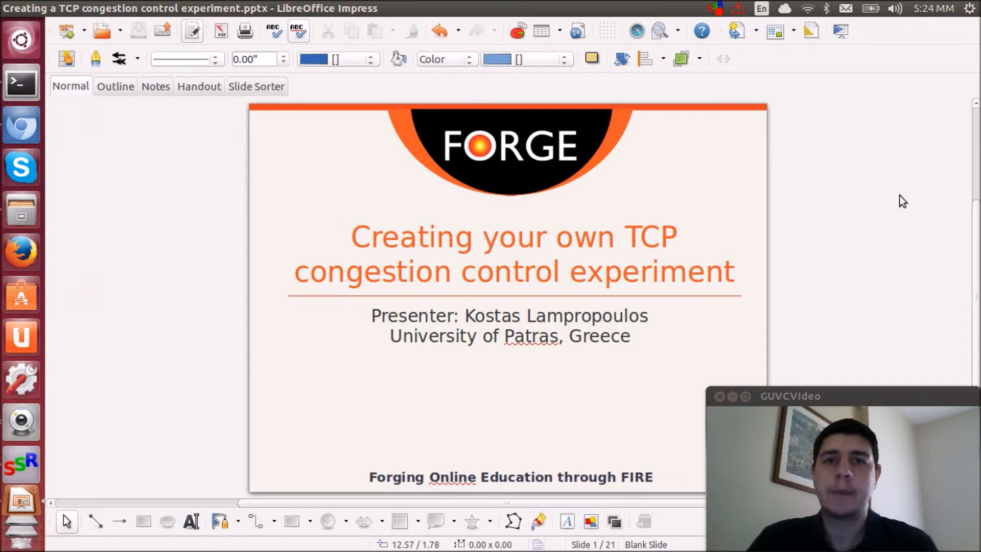
mouse_move(892, 190)
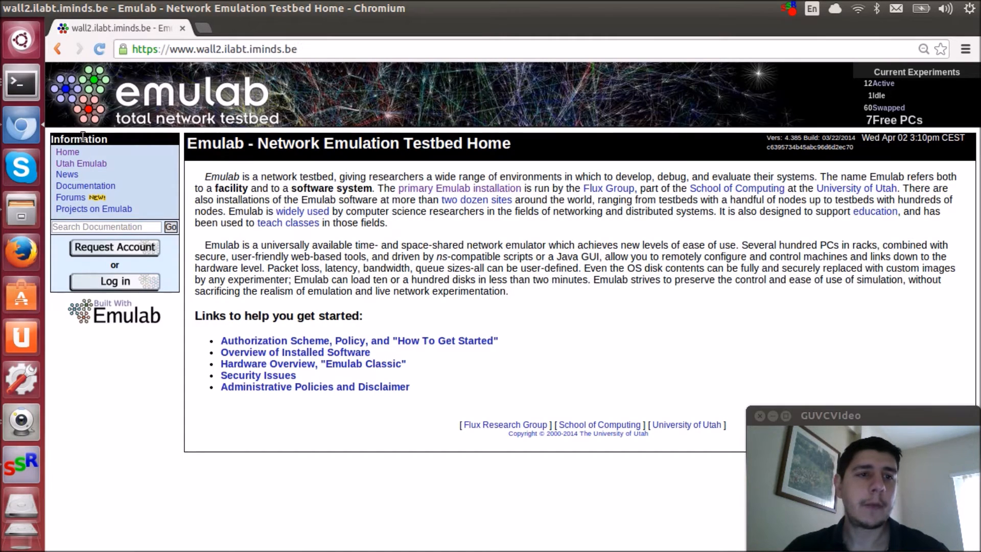
mouse_move(70, 197)
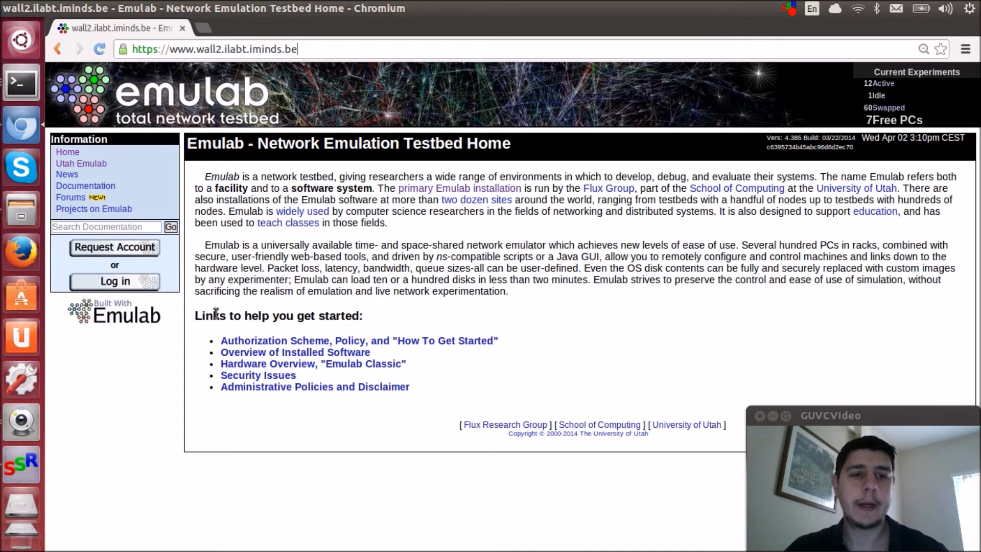
mouse_move(240, 336)
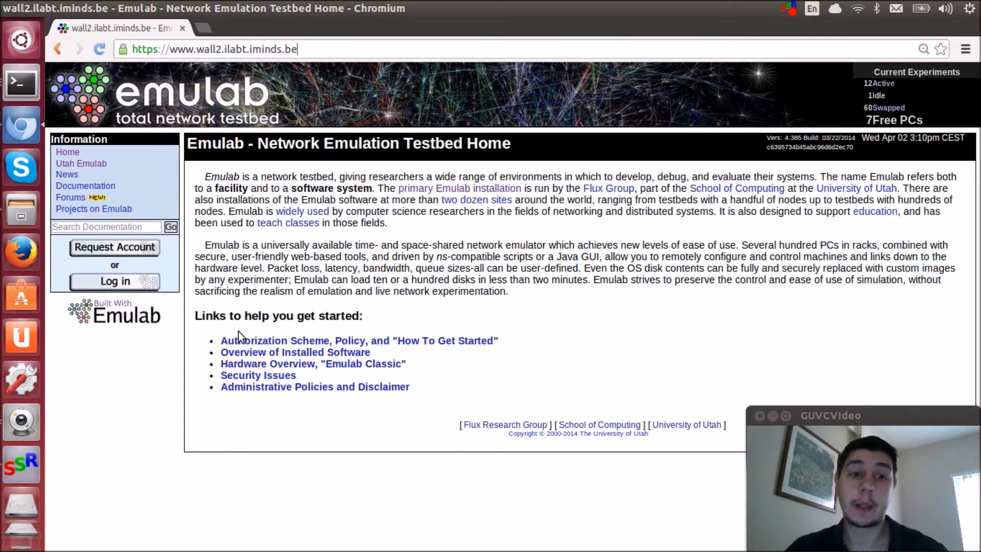
mouse_move(339, 381)
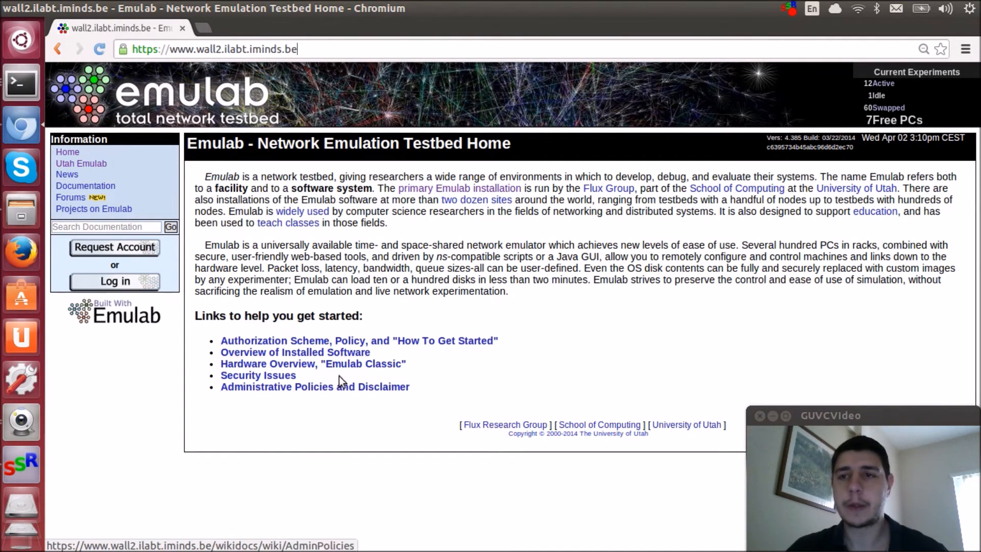
mouse_move(876, 85)
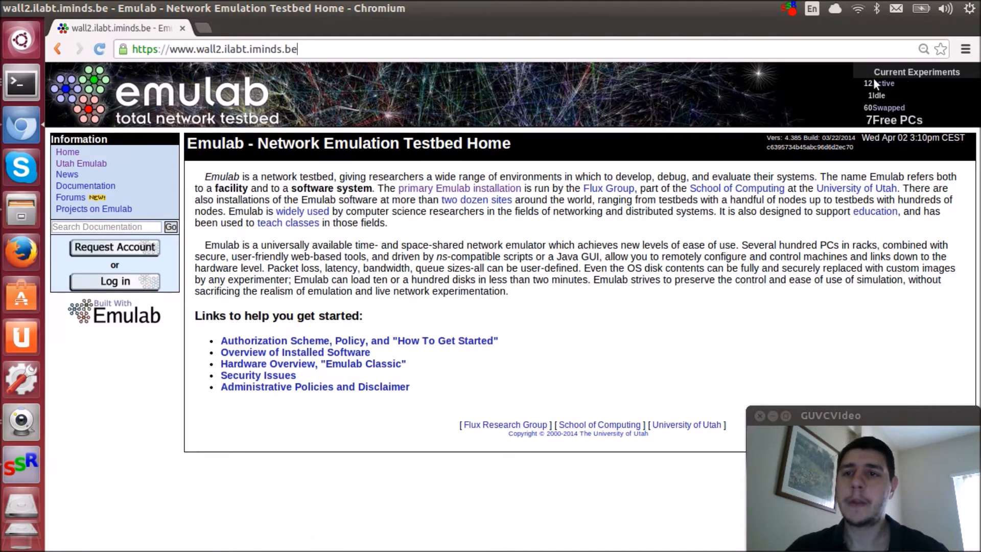
mouse_move(883, 83)
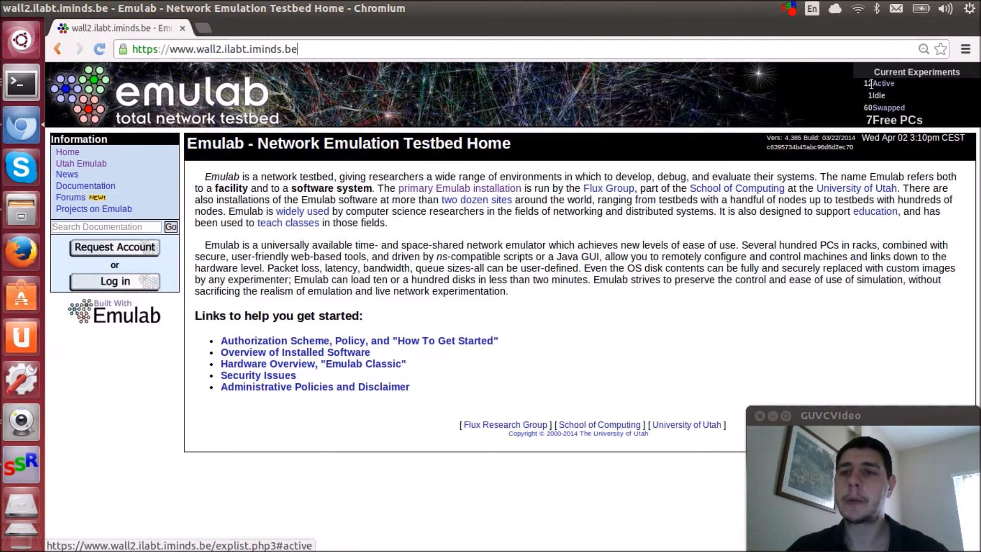
mouse_move(866, 129)
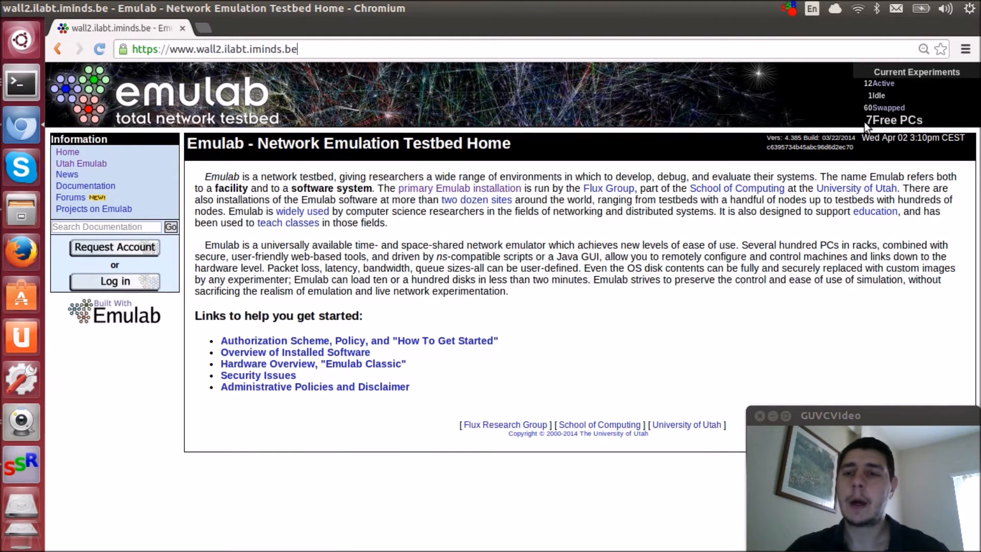
mouse_move(637, 257)
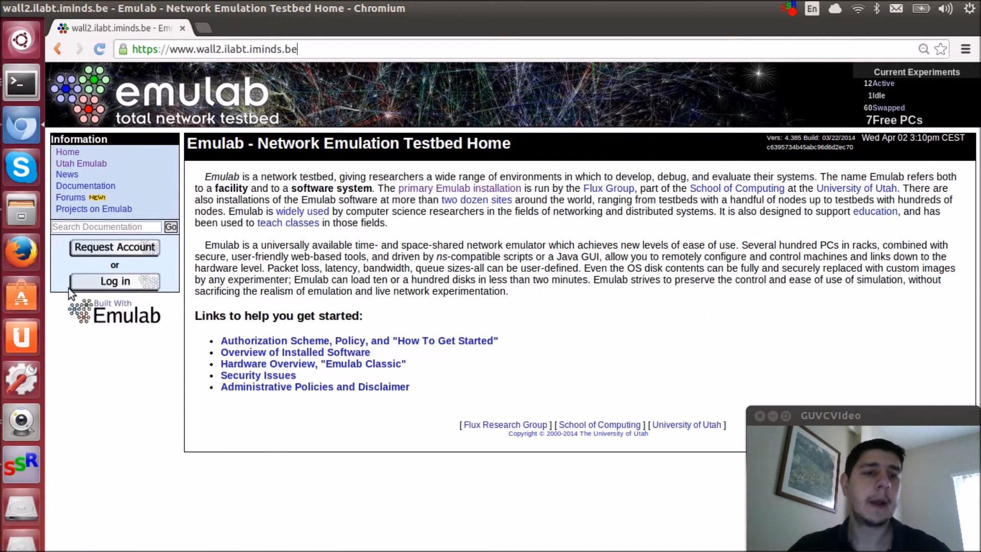
mouse_move(115, 281)
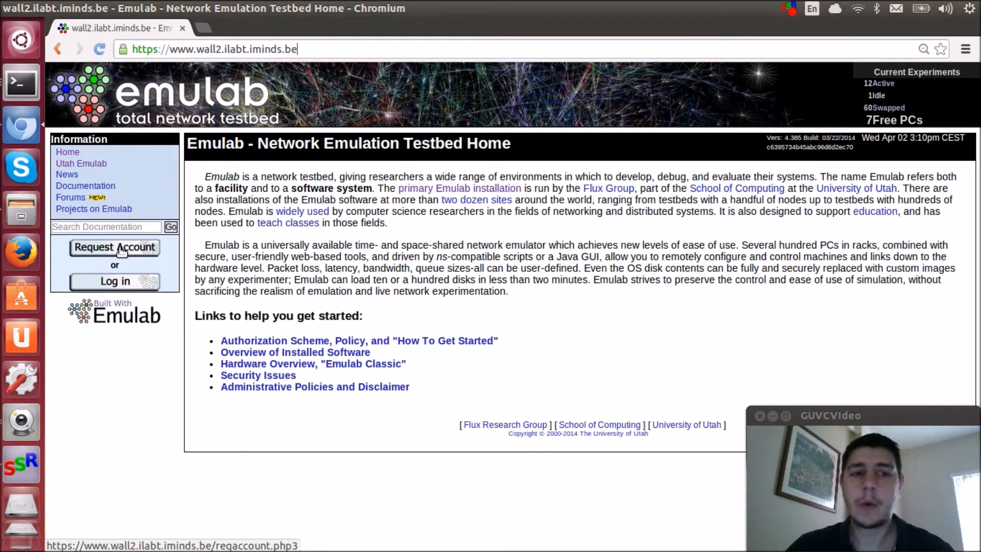
mouse_move(115, 281)
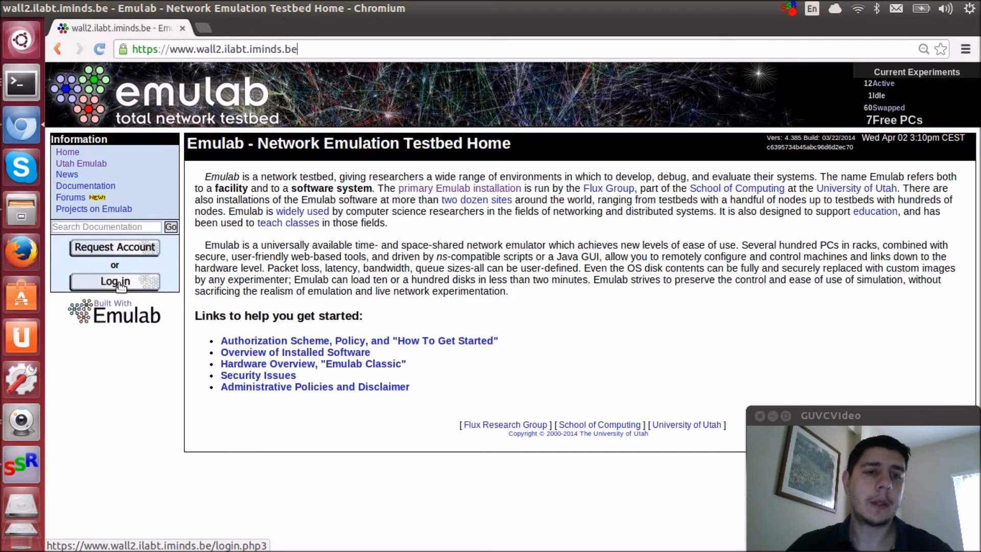
mouse_move(114, 247)
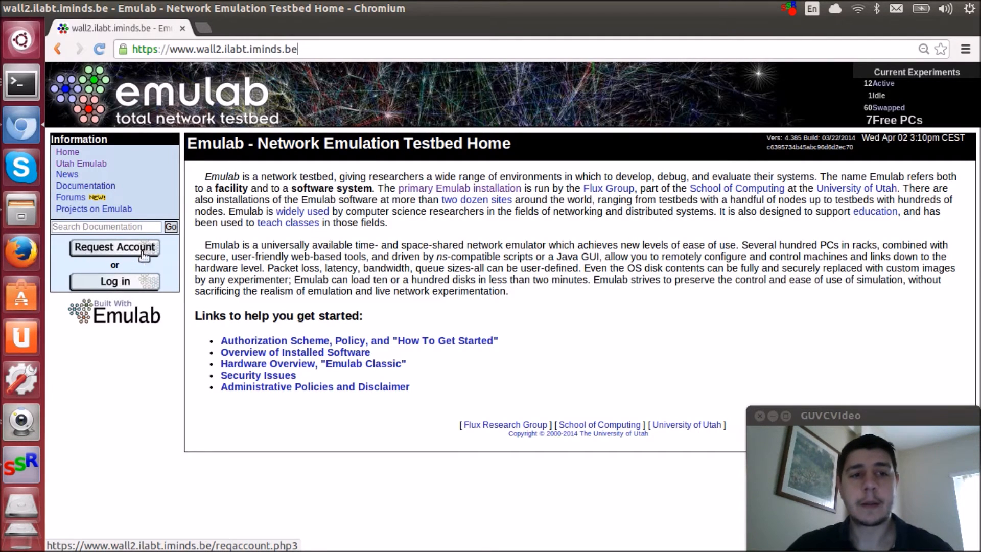
mouse_move(86, 253)
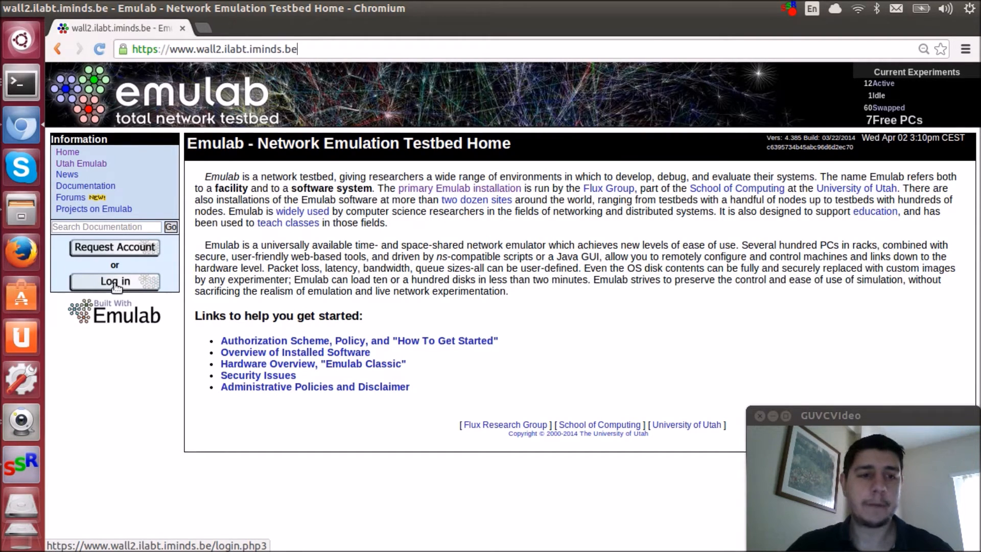
Choose Log in from the Emulab home page sidebar to reach the login form
left_click(115, 281)
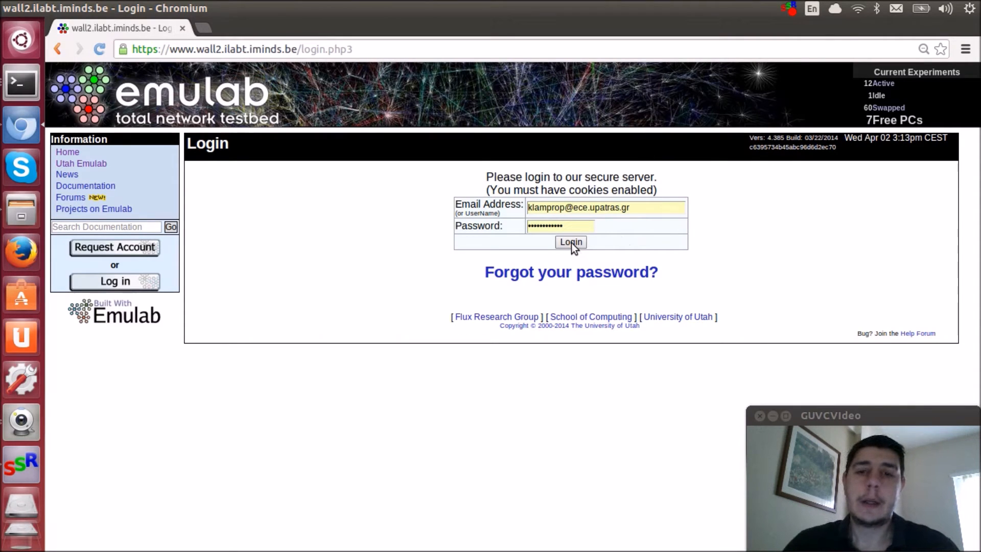
Submit the filled-in email and password to reach the My Emulab profile page
left_click(571, 242)
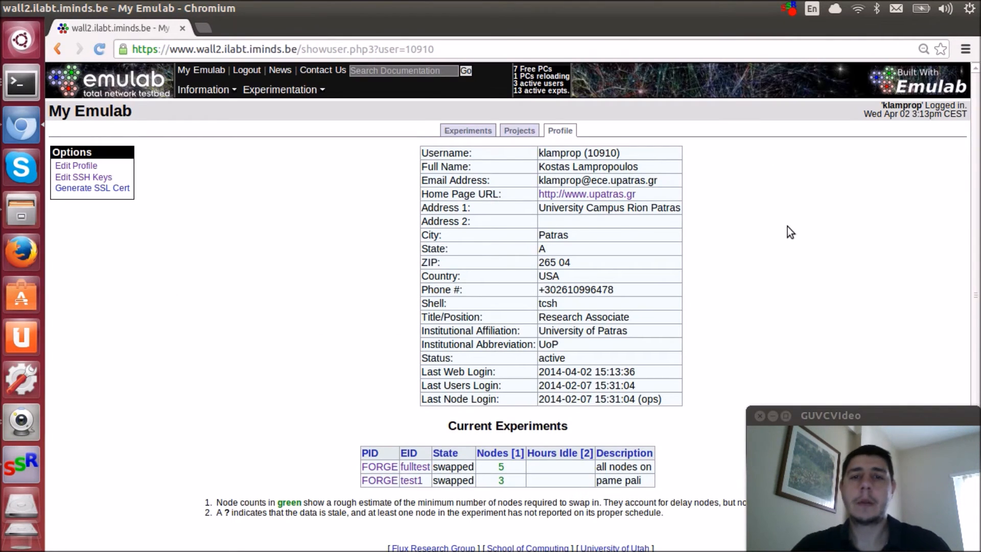
mouse_move(808, 298)
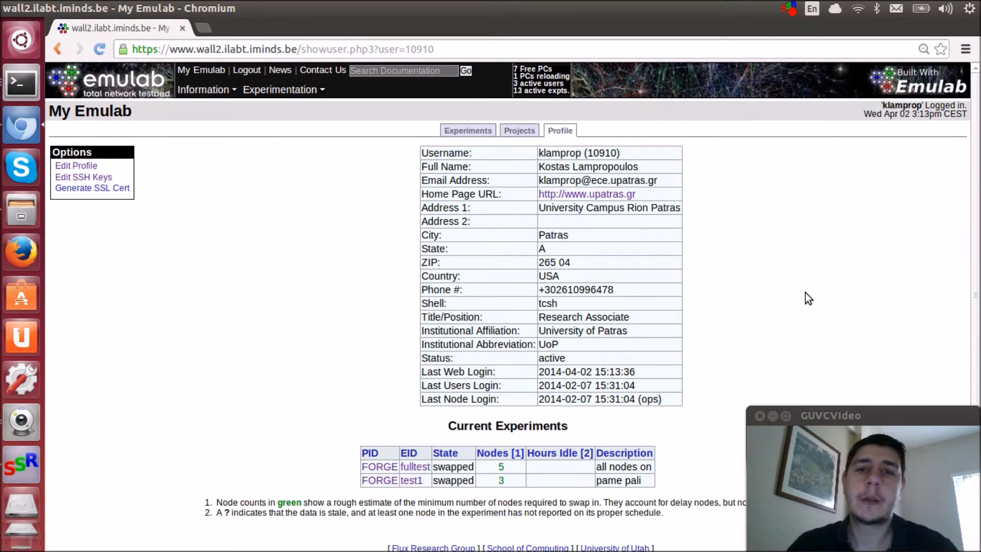
mouse_move(789, 247)
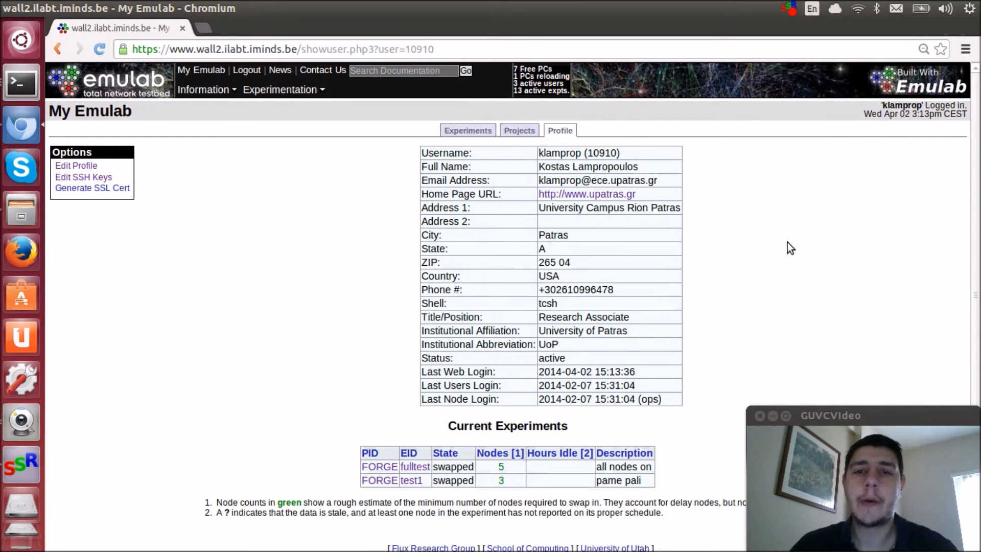
mouse_move(812, 306)
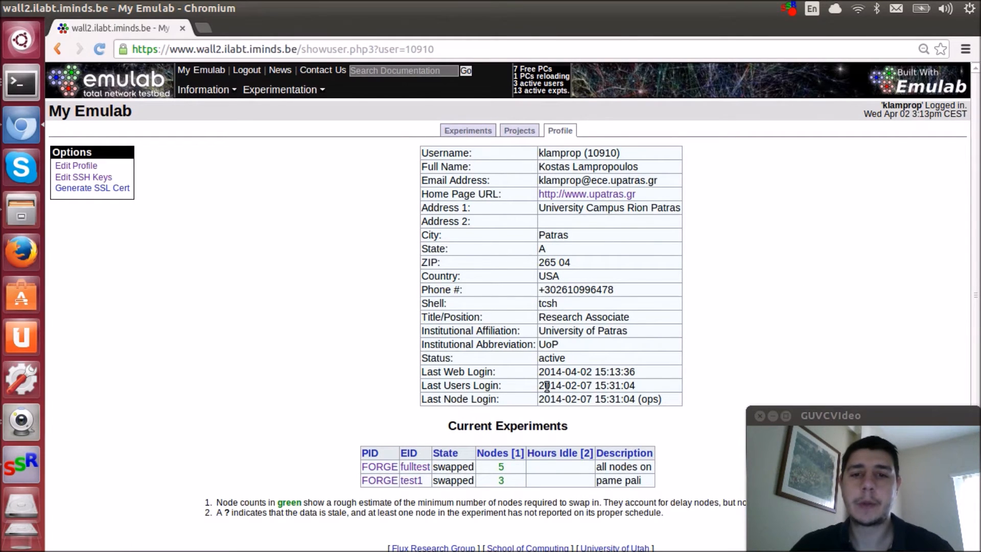
mouse_move(76, 165)
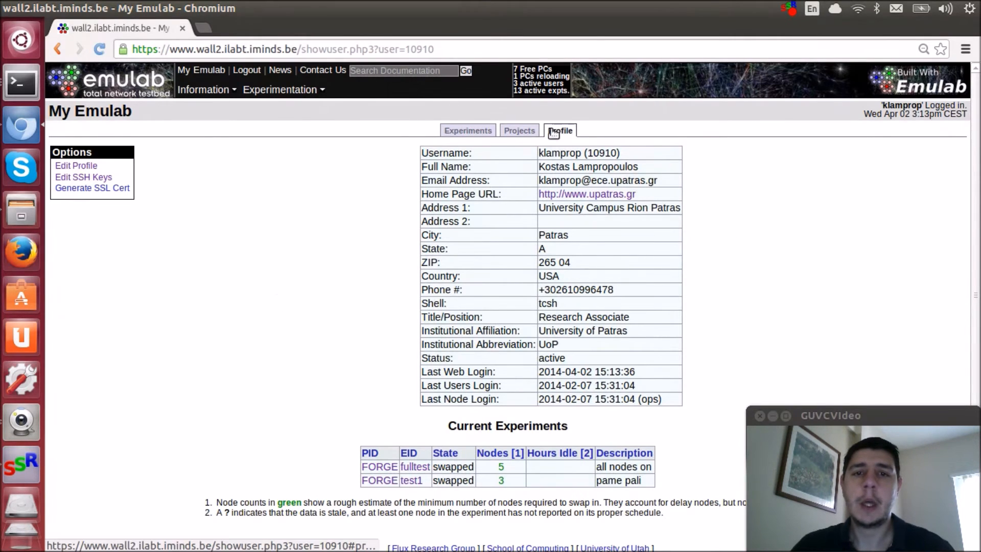
left_click(518, 131)
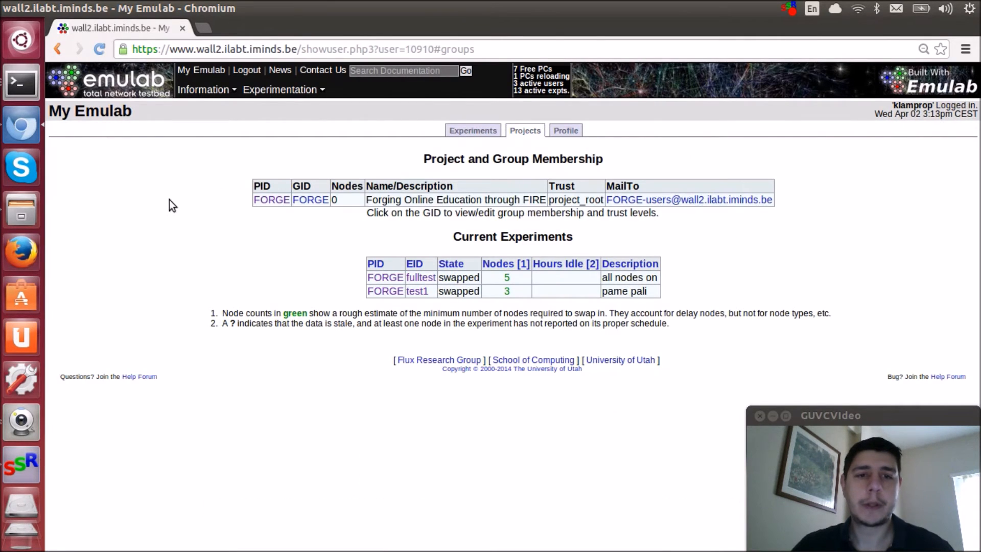
mouse_move(849, 185)
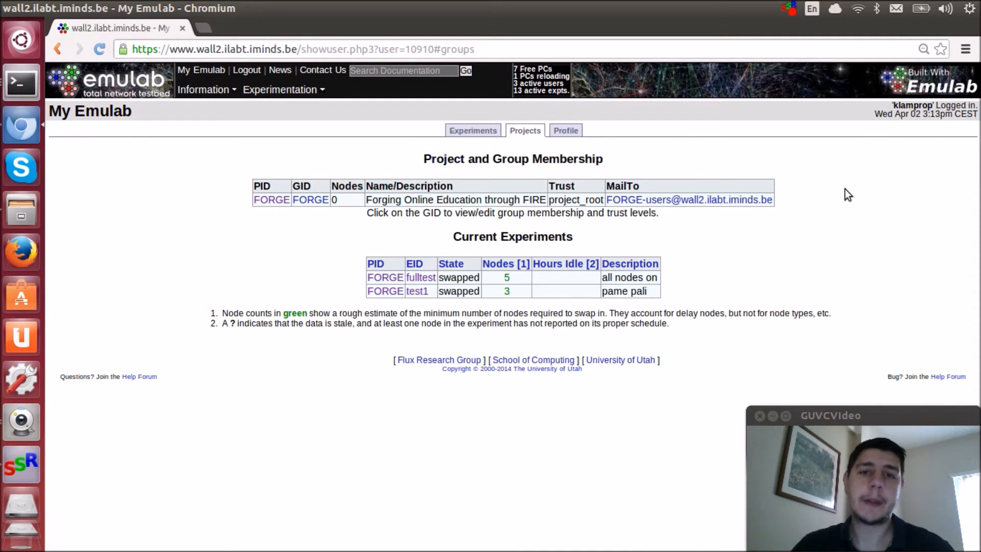
left_click(472, 131)
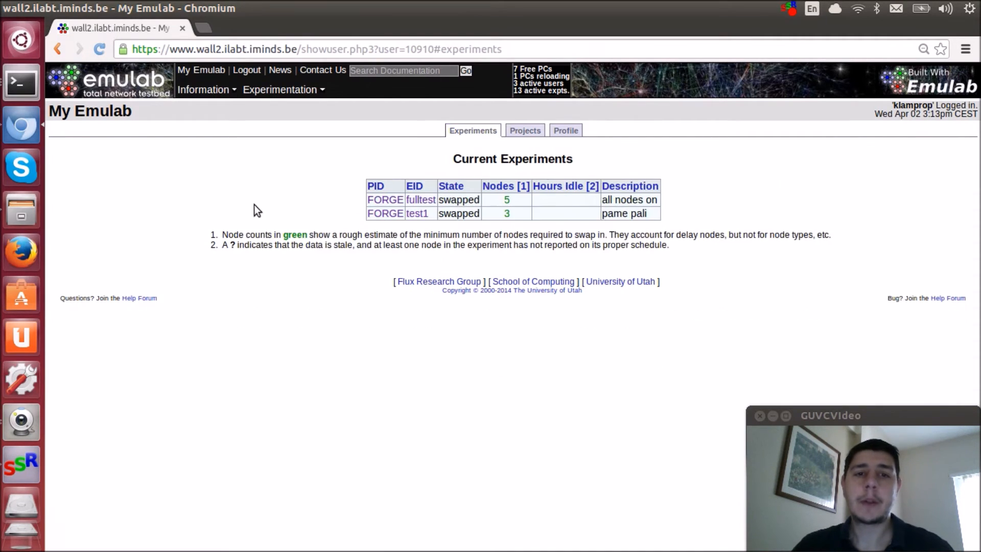
mouse_move(379, 177)
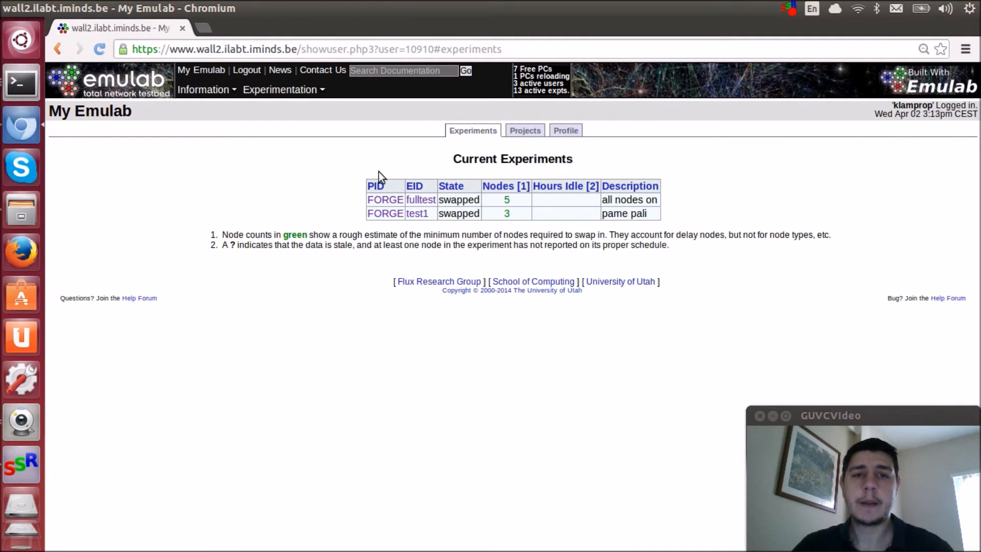
mouse_move(399, 237)
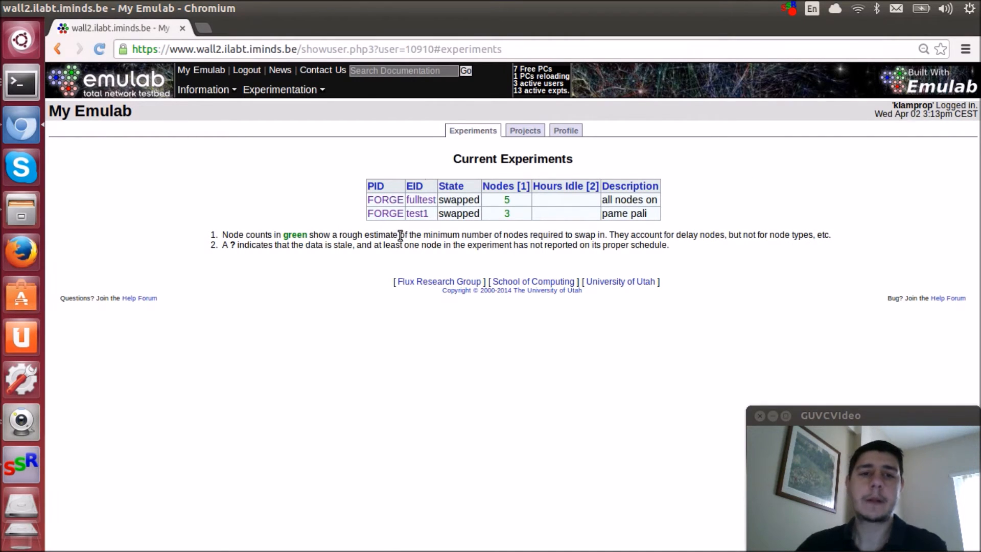
mouse_move(390, 240)
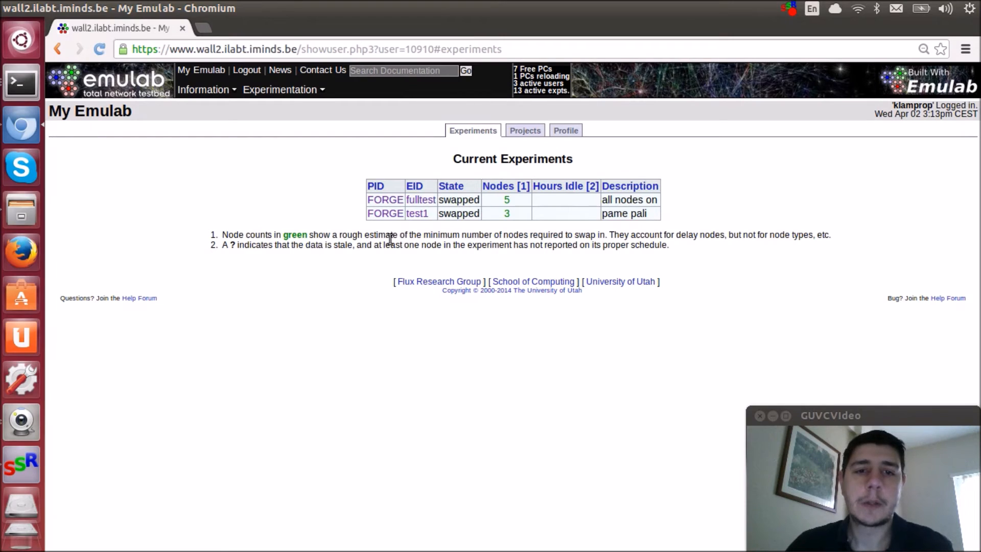
mouse_move(421, 212)
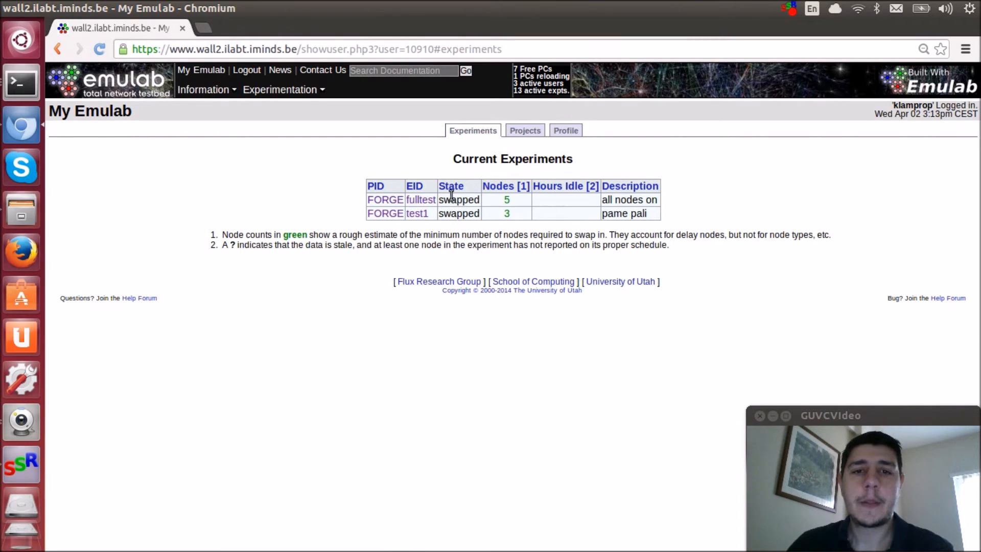
double_click(455, 200)
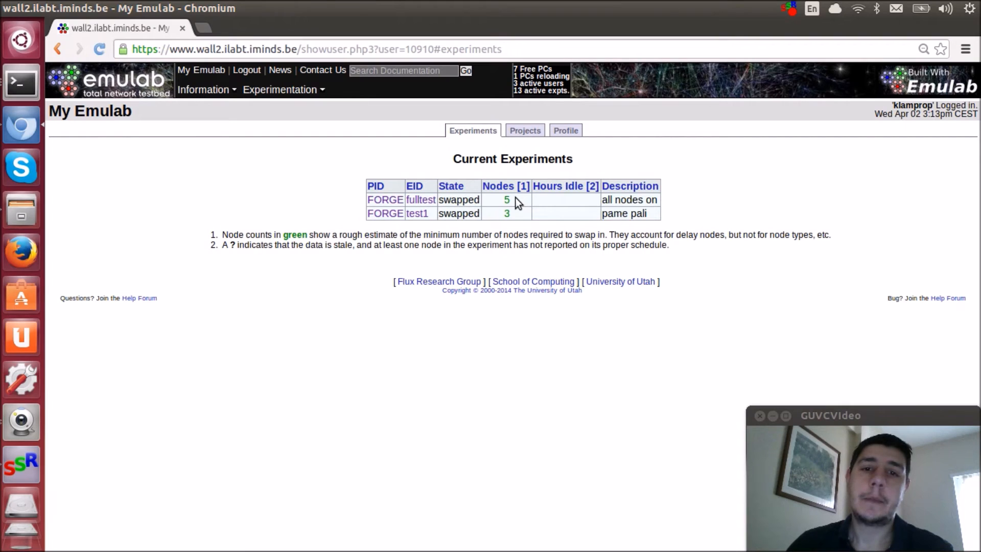
mouse_move(455, 196)
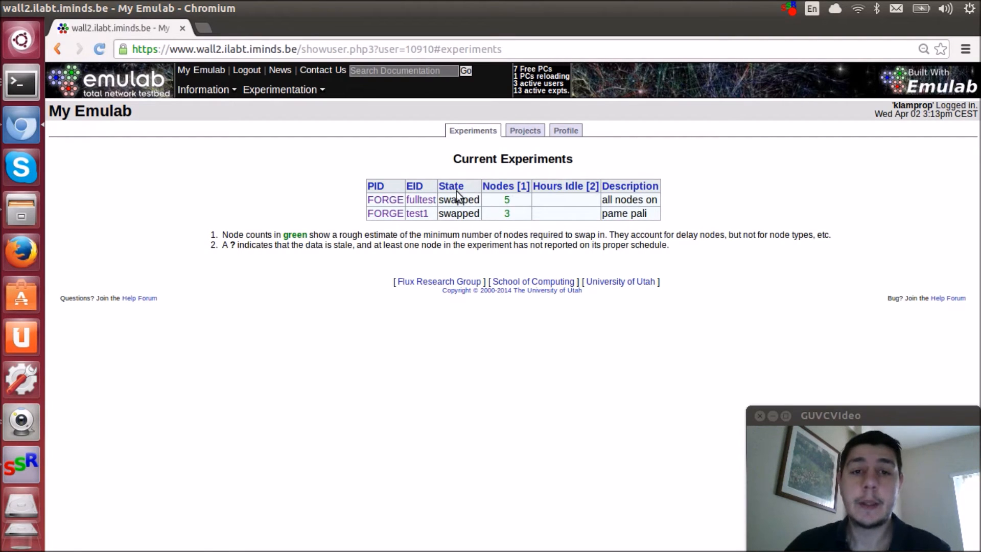
mouse_move(724, 200)
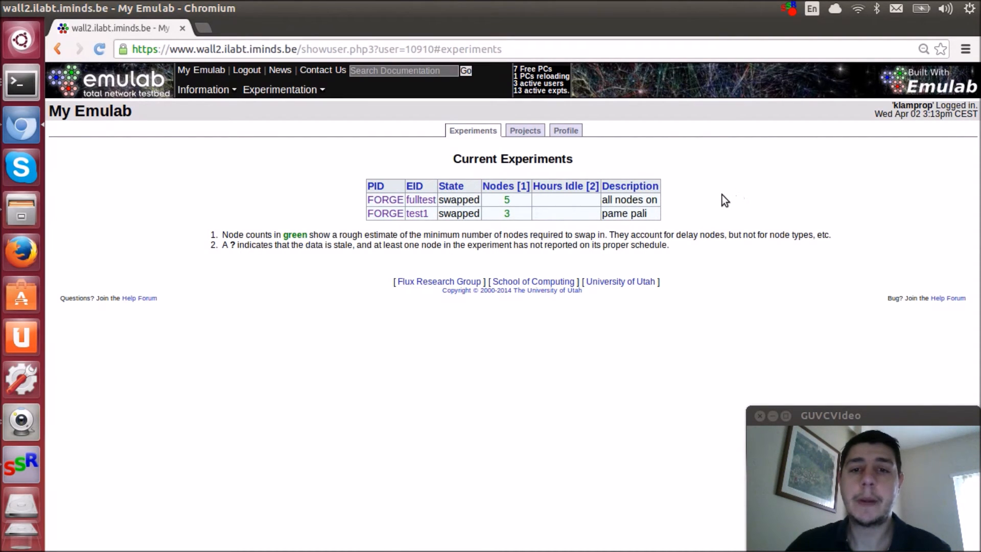
mouse_move(247, 125)
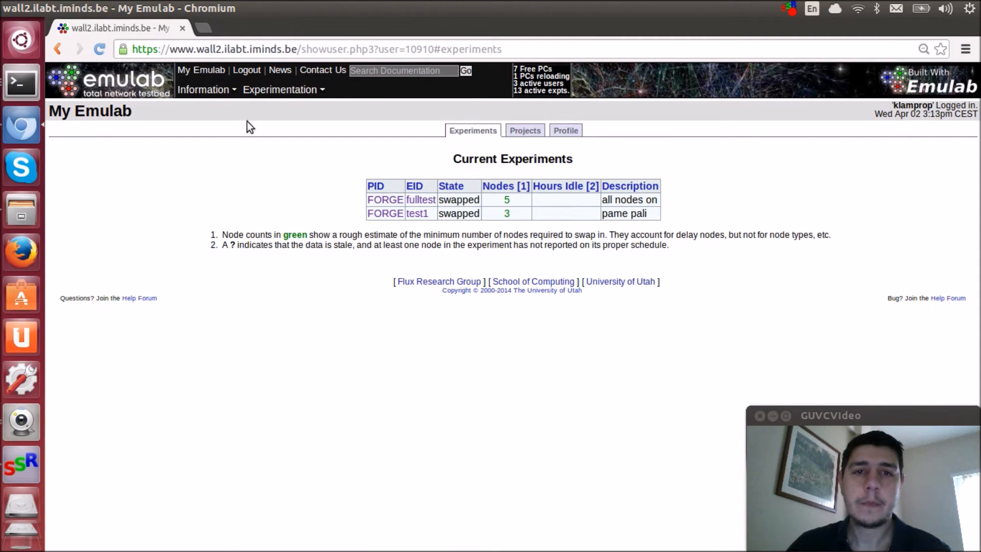
mouse_move(565, 130)
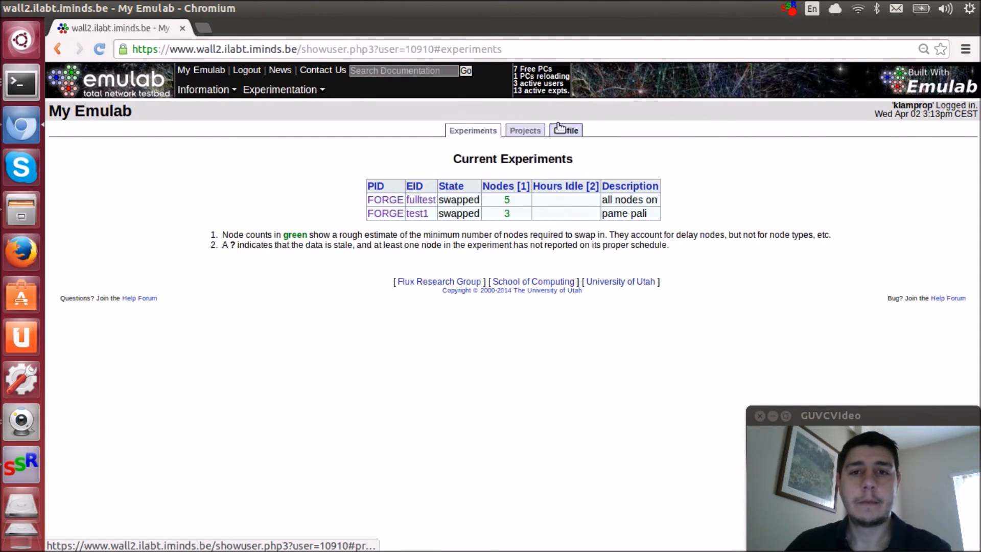
left_click(564, 131)
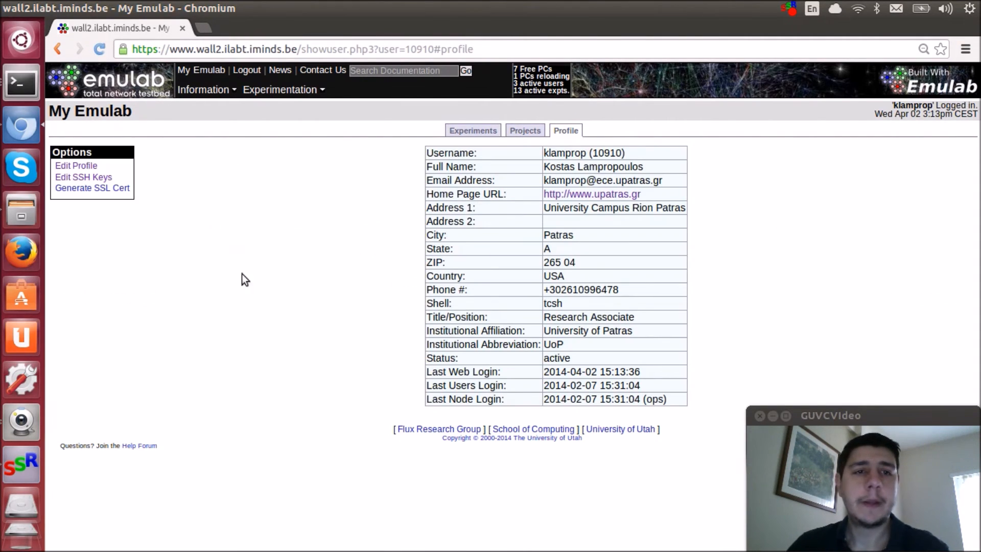
mouse_move(262, 242)
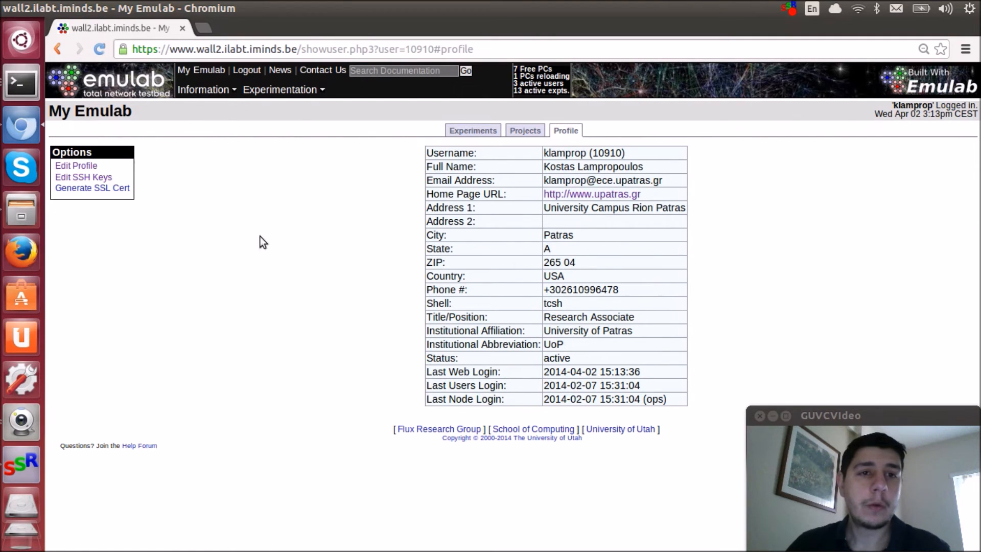
Open Experimentation > Node Status to view the free node summary (7 of 121 free)
left_click(203, 89)
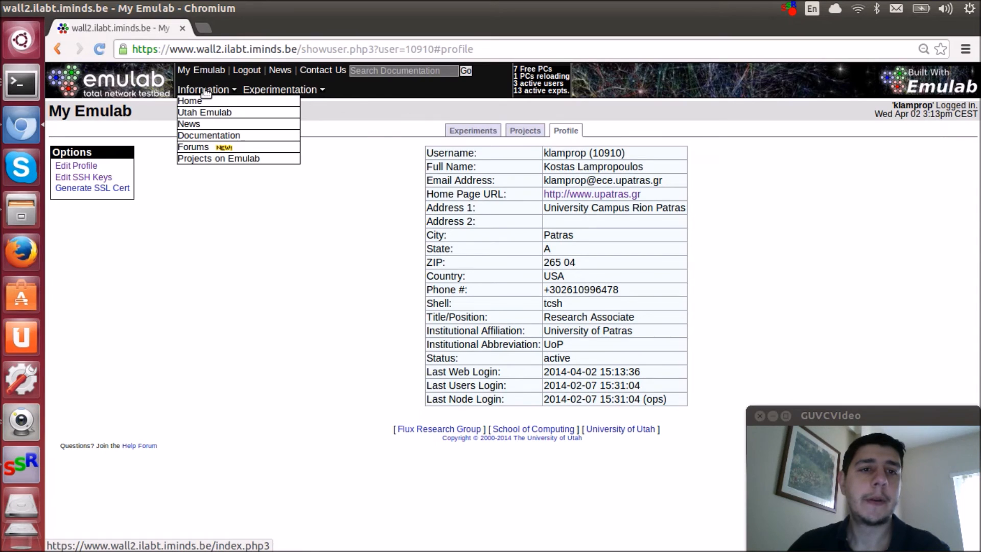
mouse_move(205, 90)
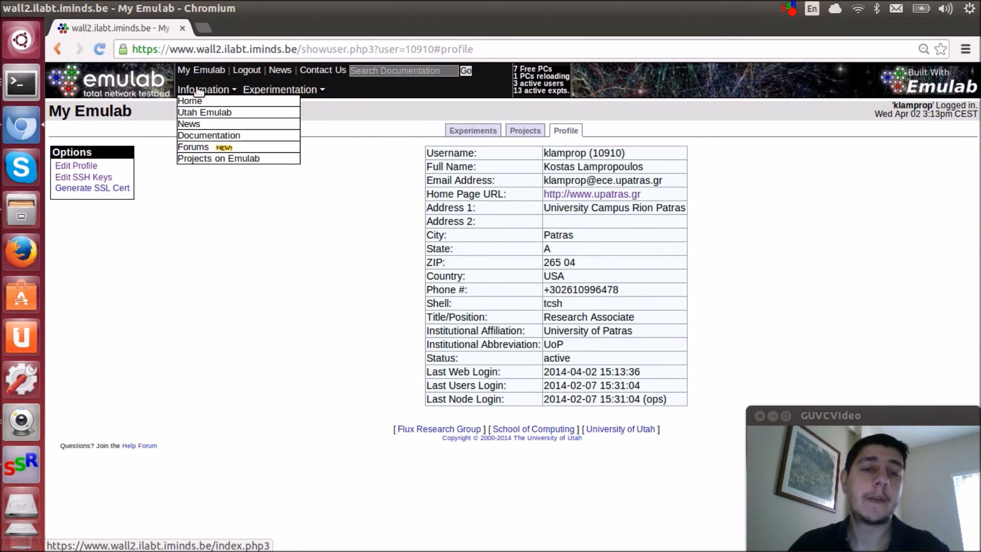
mouse_move(193, 146)
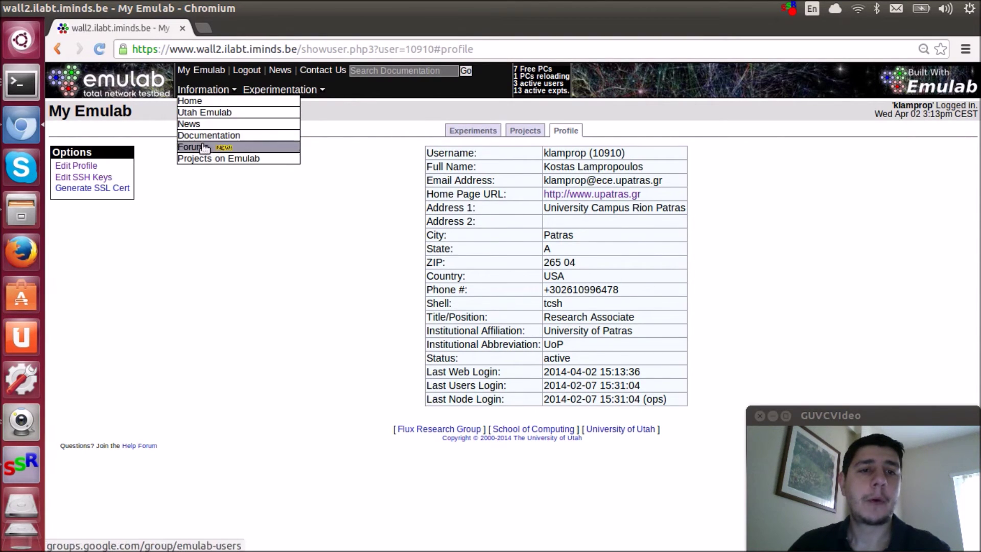
mouse_move(208, 135)
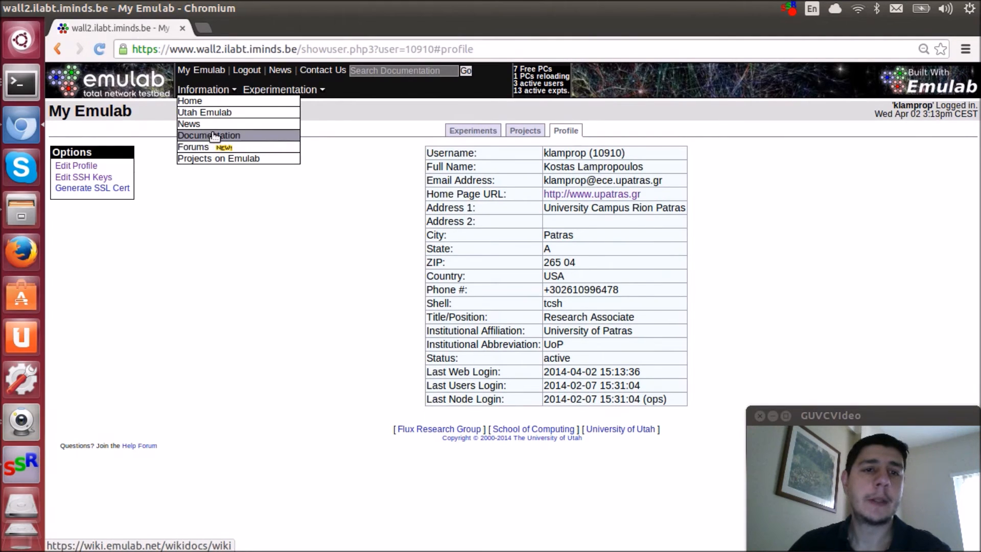
mouse_move(194, 147)
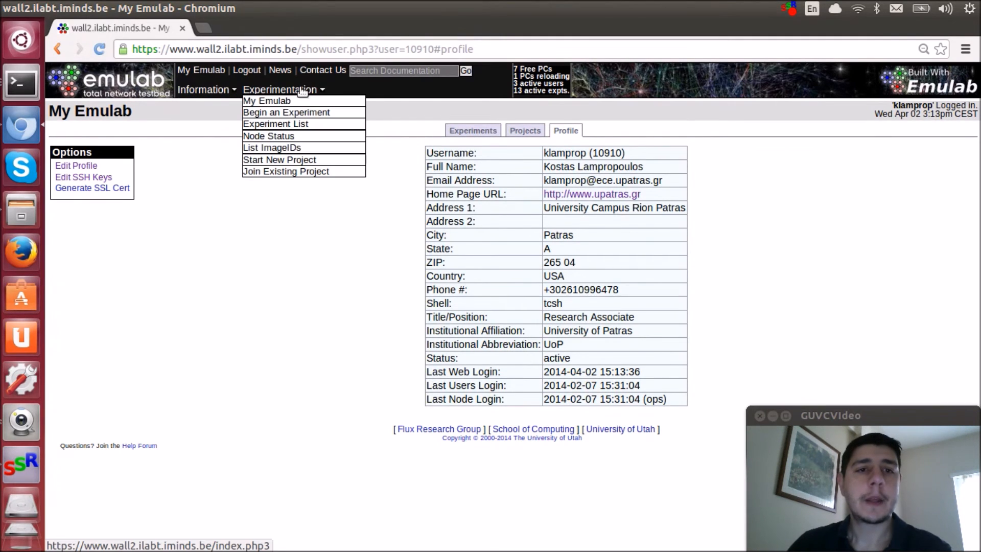
mouse_move(266, 101)
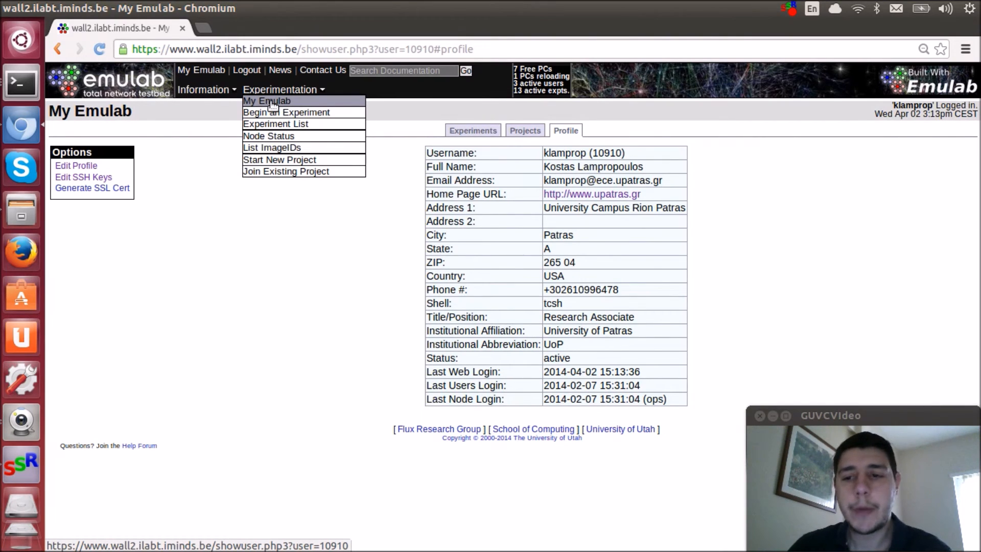
mouse_move(286, 112)
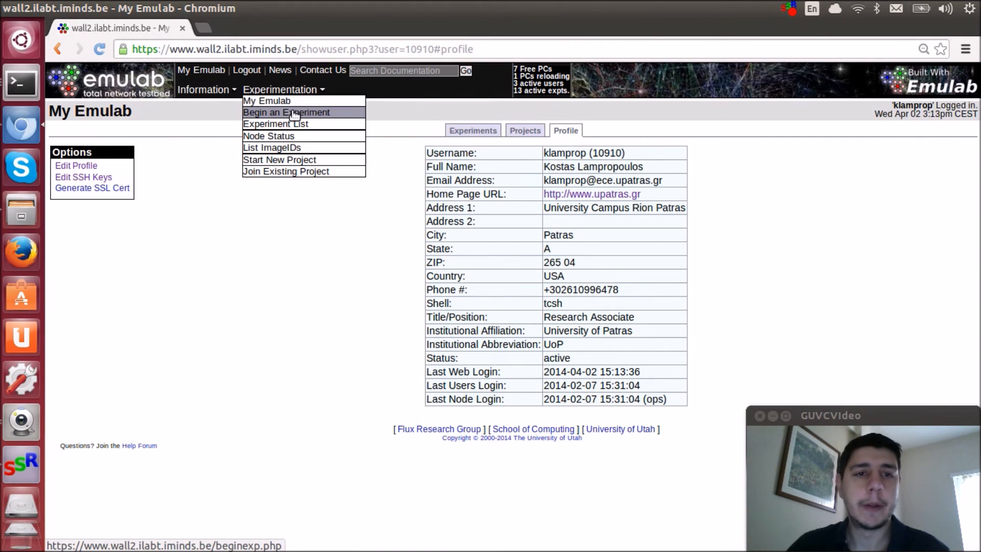
mouse_move(280, 160)
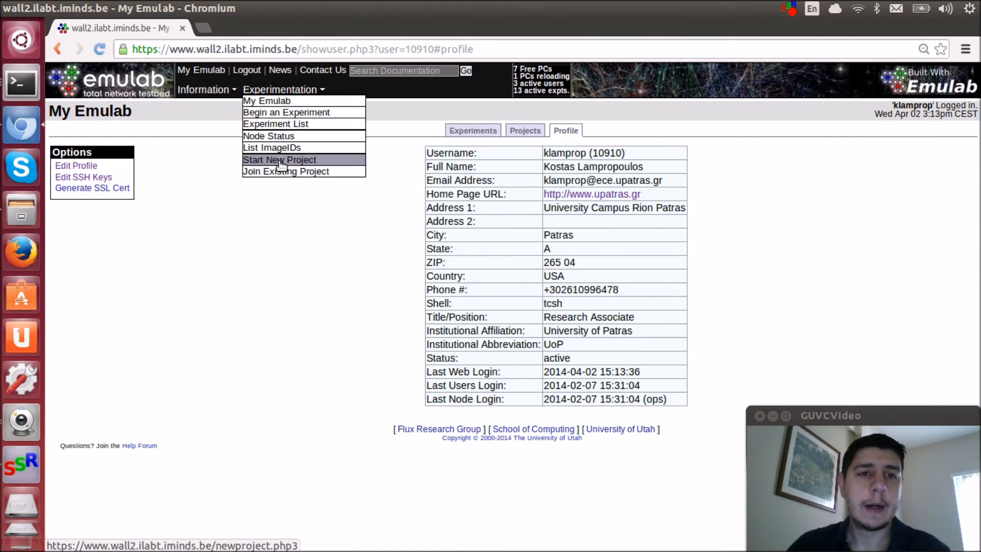
mouse_move(269, 135)
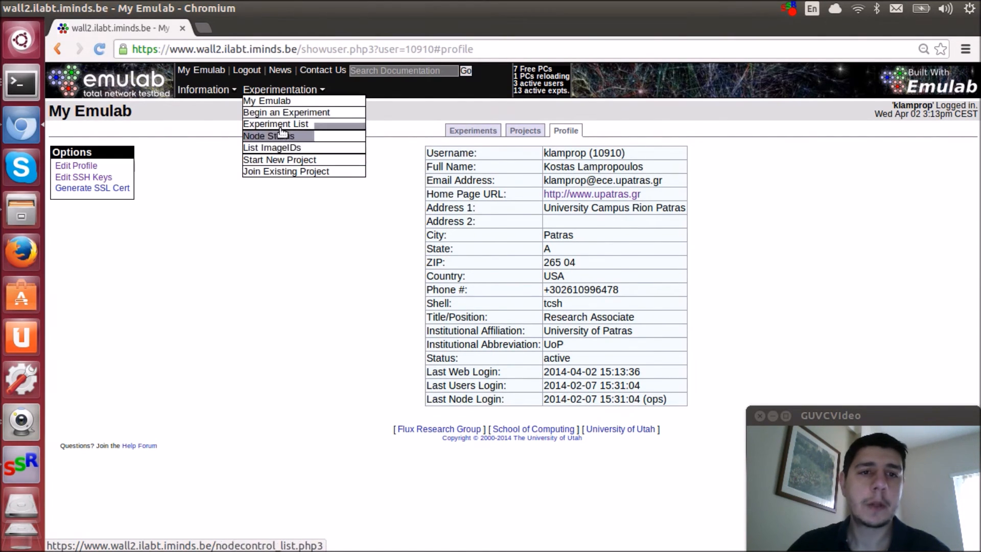
mouse_move(268, 136)
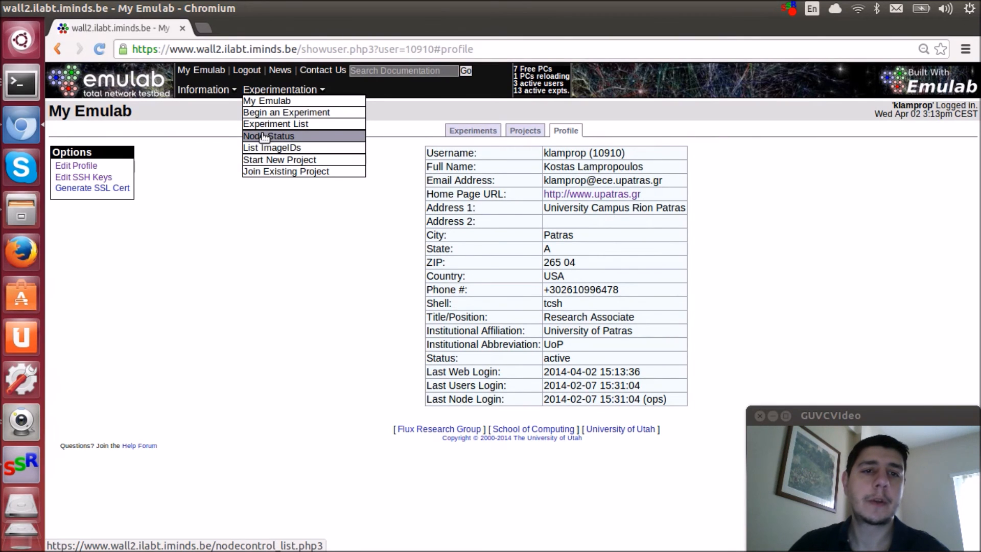
left_click(267, 136)
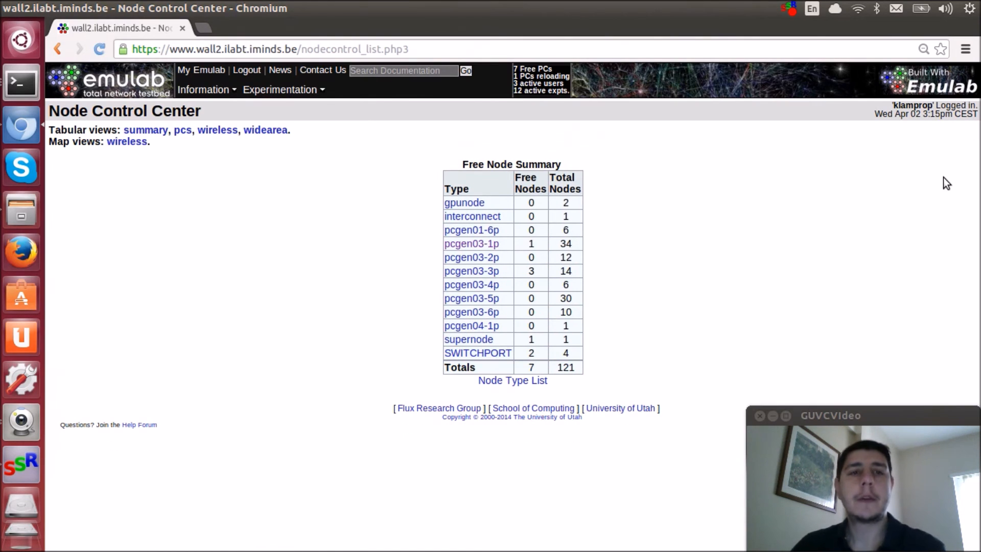
mouse_move(799, 229)
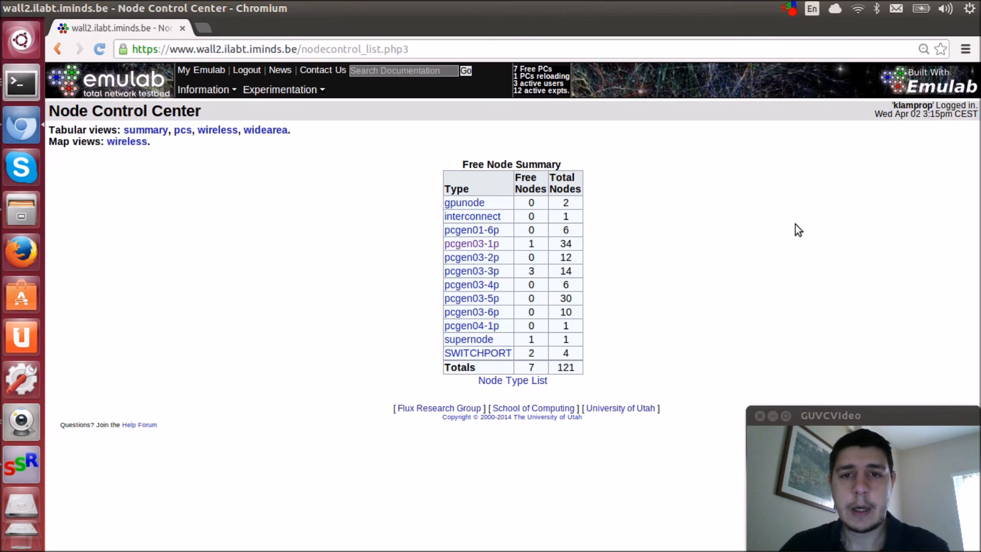
mouse_move(799, 276)
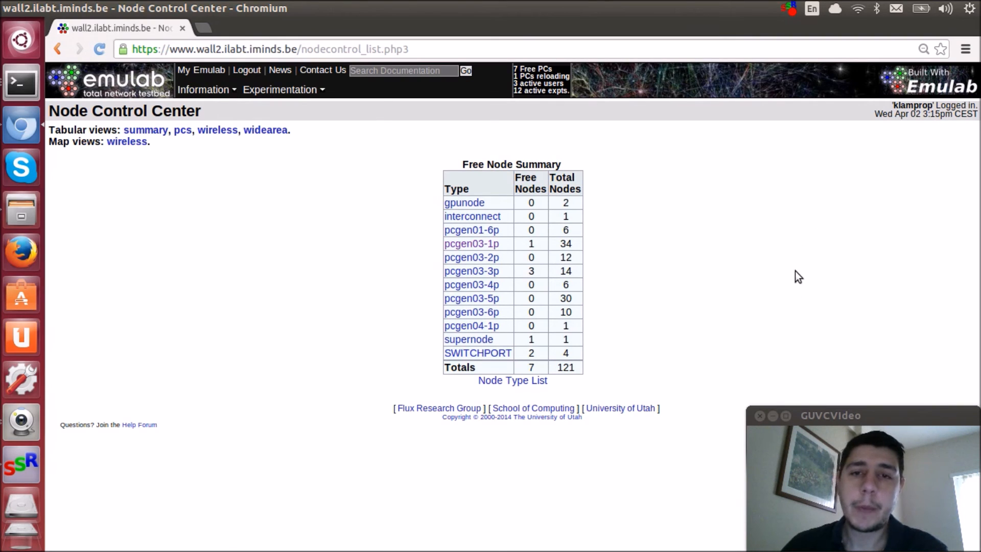
mouse_move(806, 268)
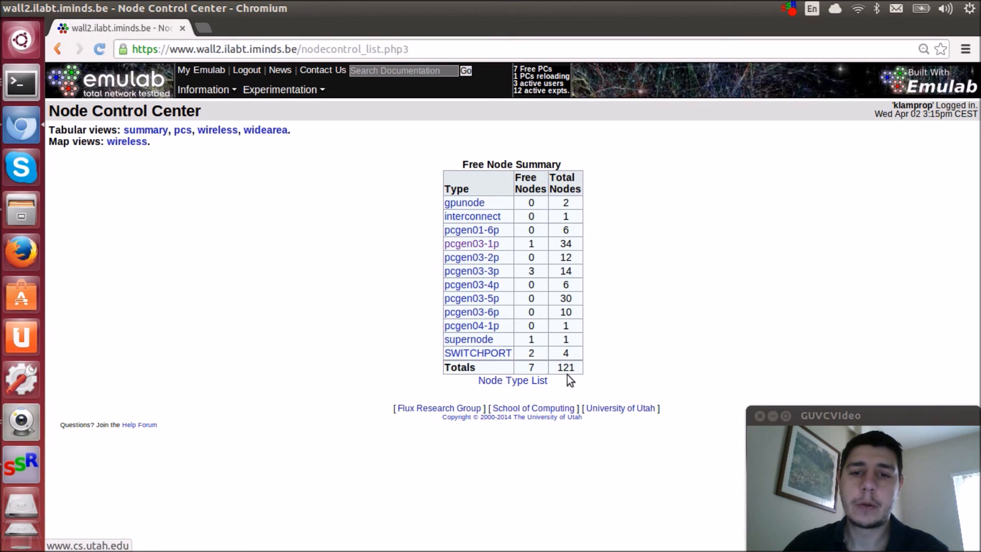
mouse_move(606, 363)
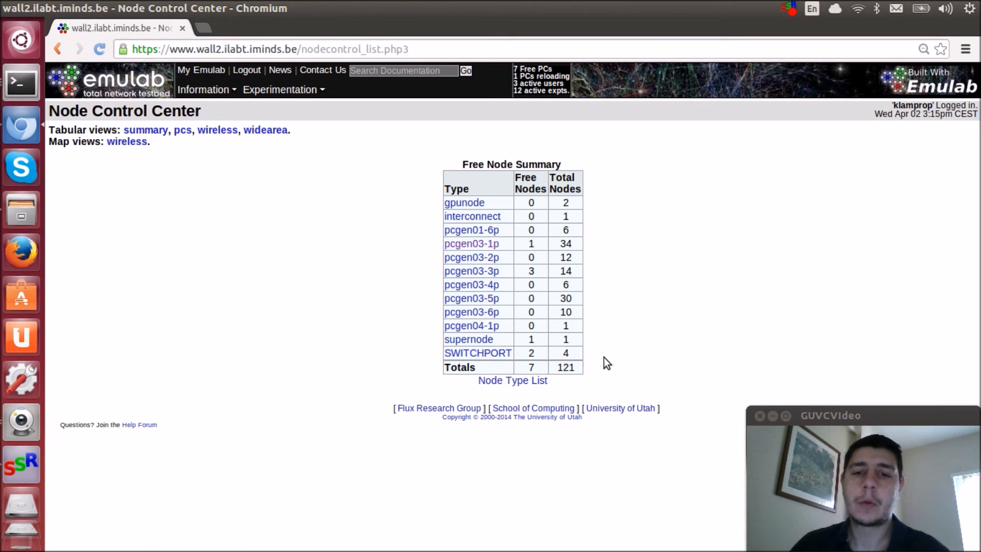
mouse_move(471, 284)
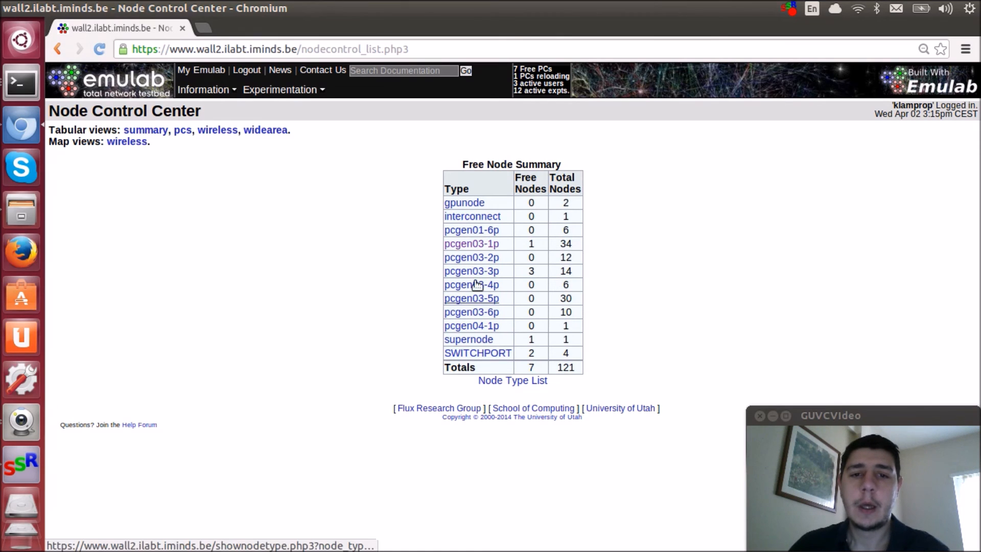
mouse_move(616, 305)
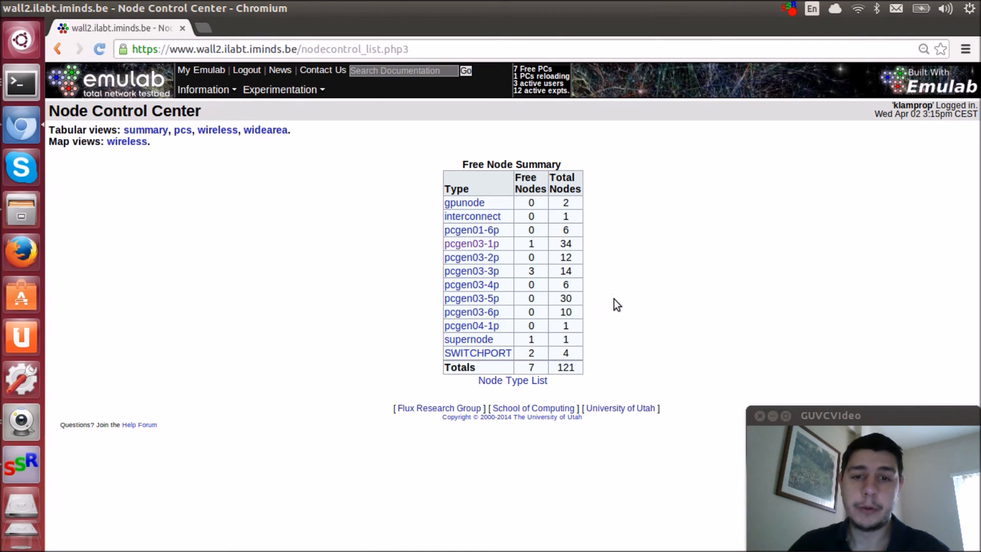
mouse_move(556, 187)
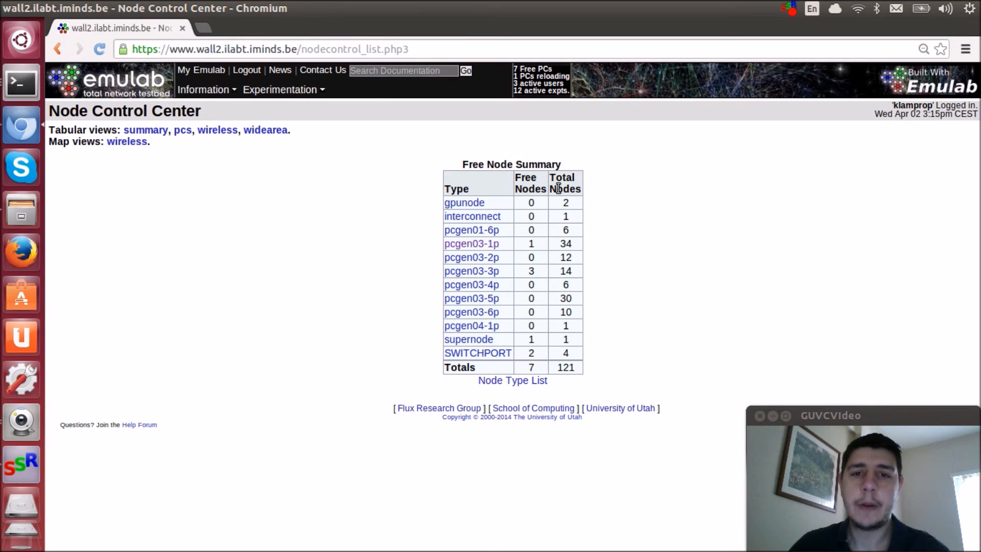
mouse_move(692, 342)
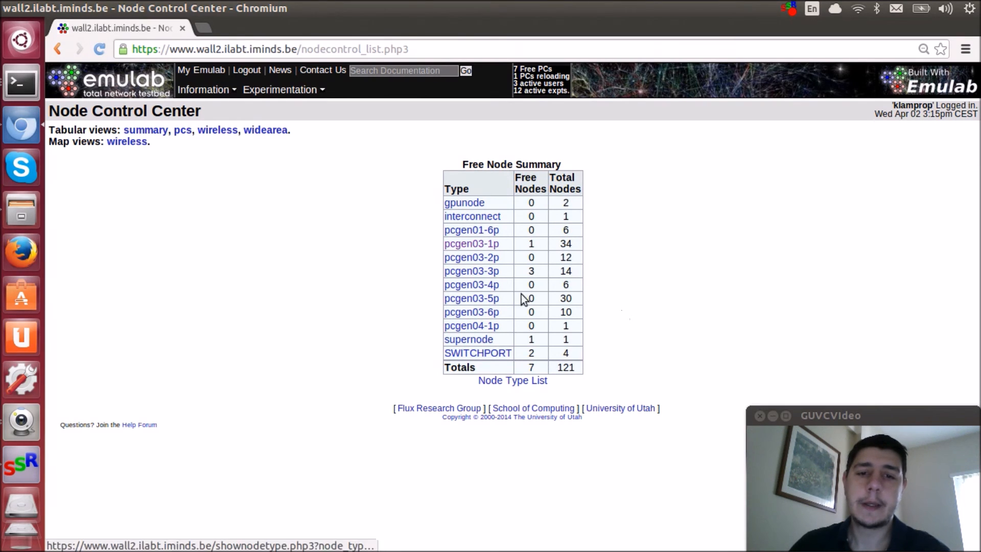
mouse_move(341, 245)
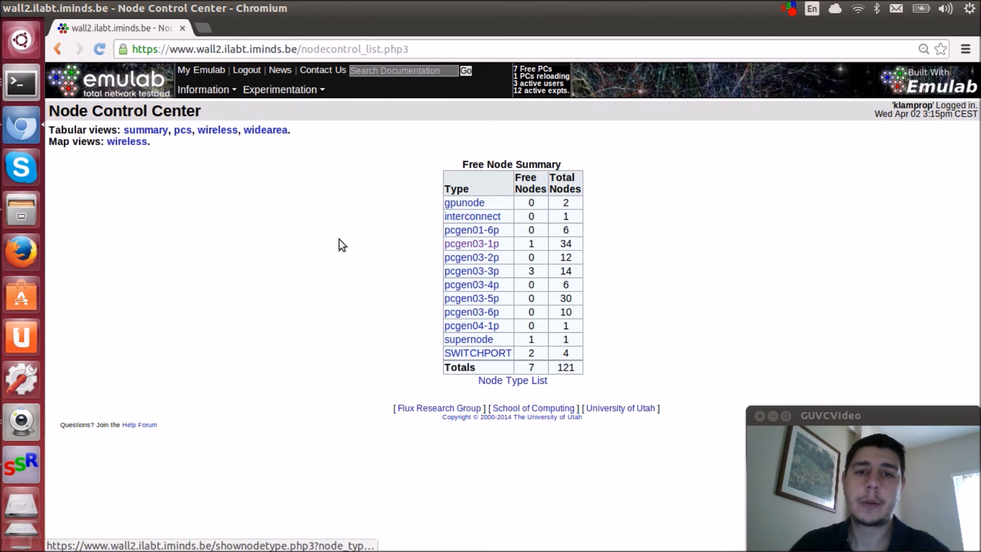
mouse_move(313, 122)
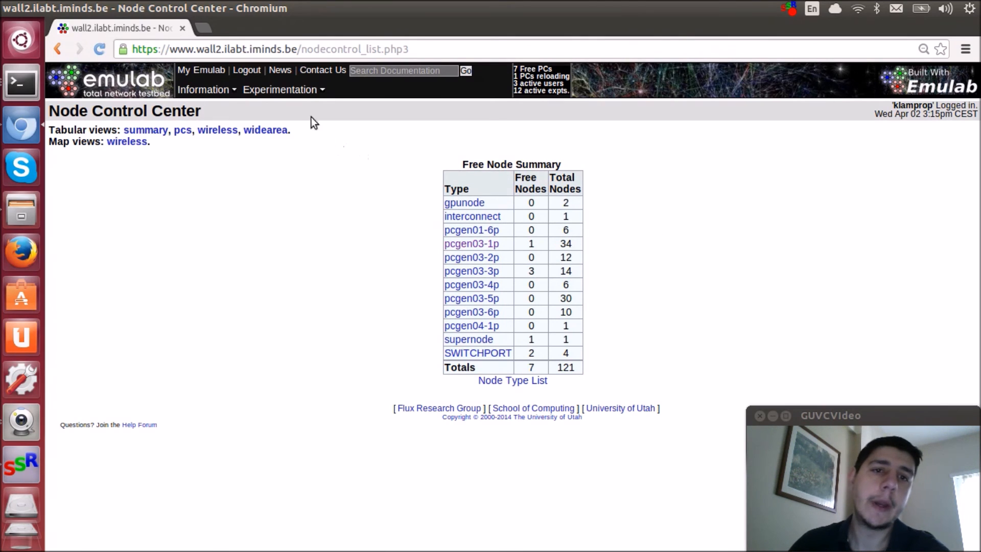
Open the Experimentation menu over the Free Node Summary page
left_click(281, 90)
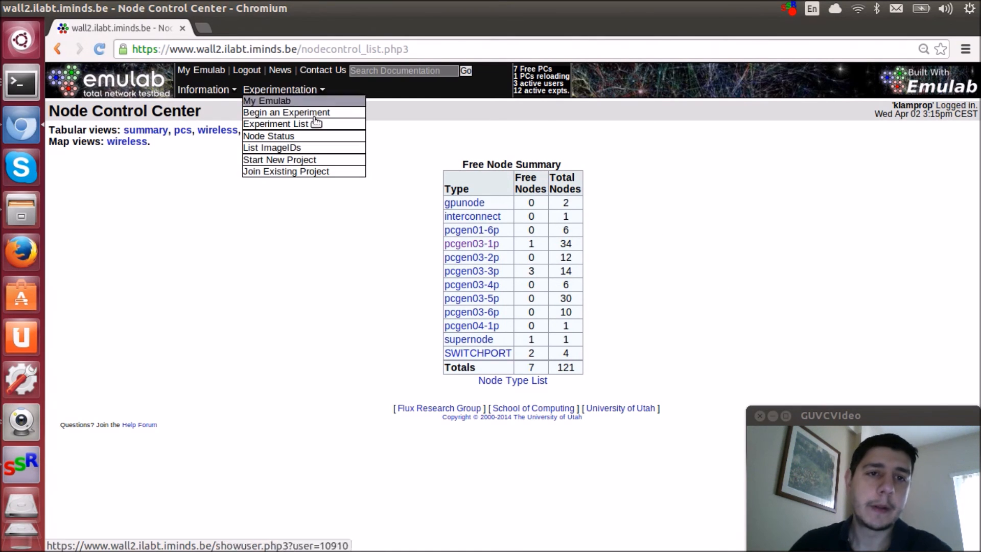
mouse_move(267, 100)
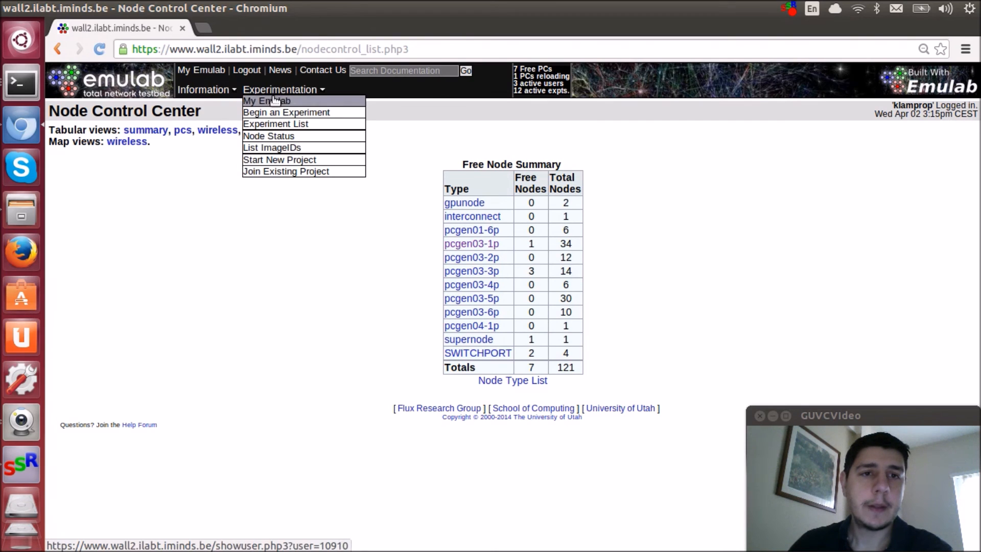
Choose My Emulab to list the swapped FORGE experiments fulltest and test1
left_click(265, 100)
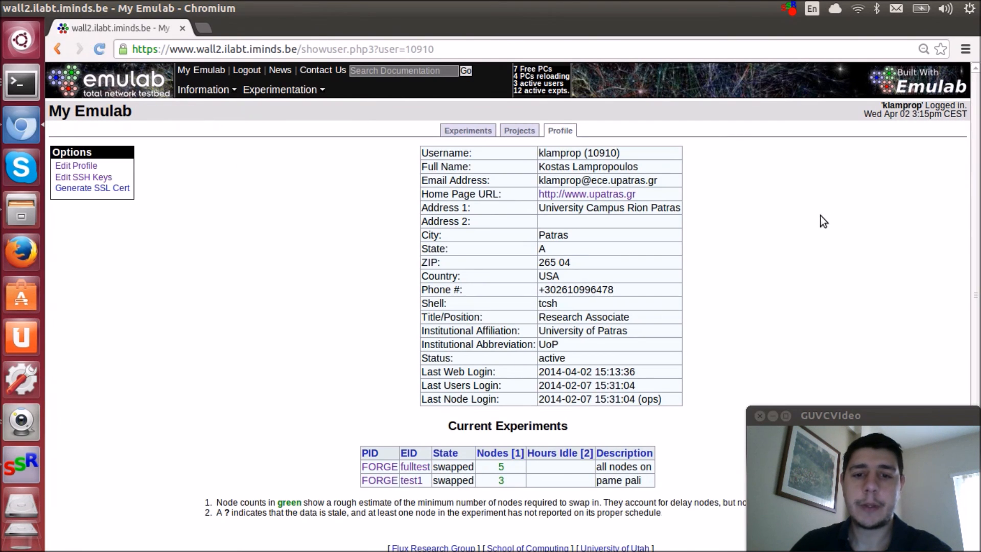
mouse_move(450, 468)
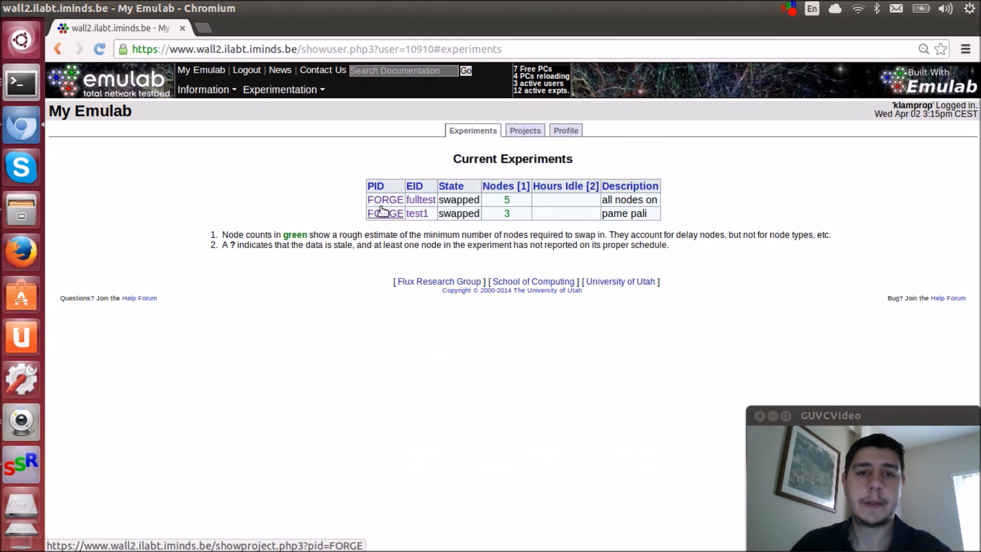
mouse_move(503, 201)
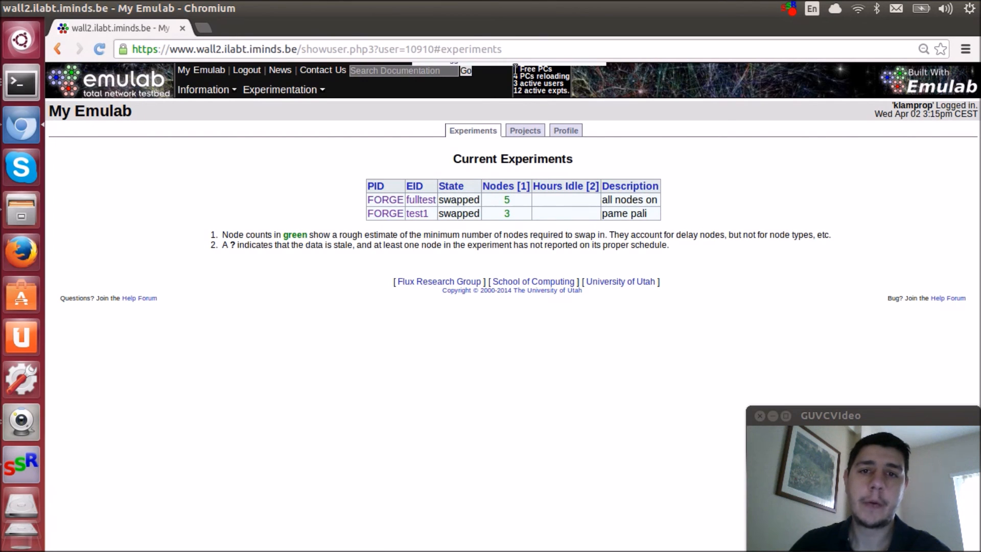
mouse_move(454, 200)
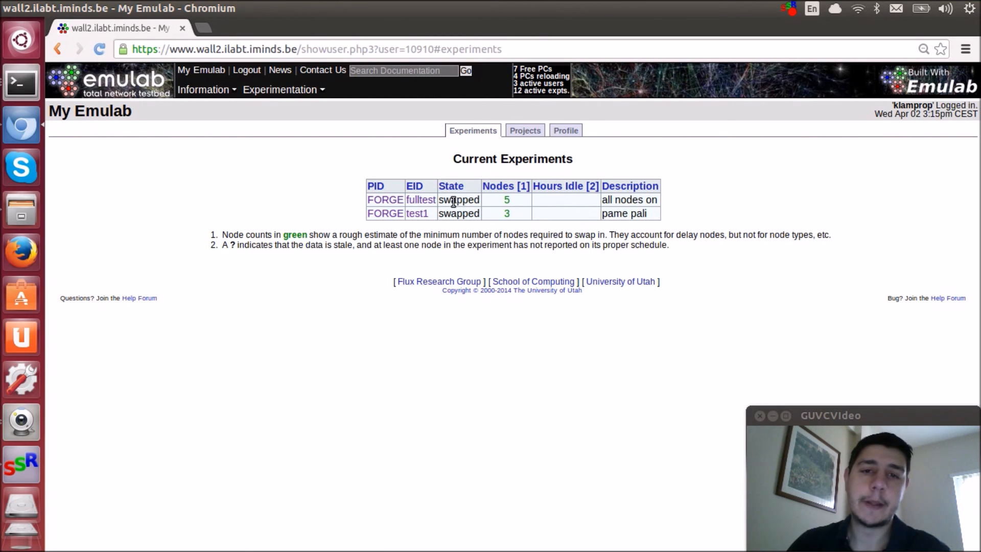
mouse_move(362, 181)
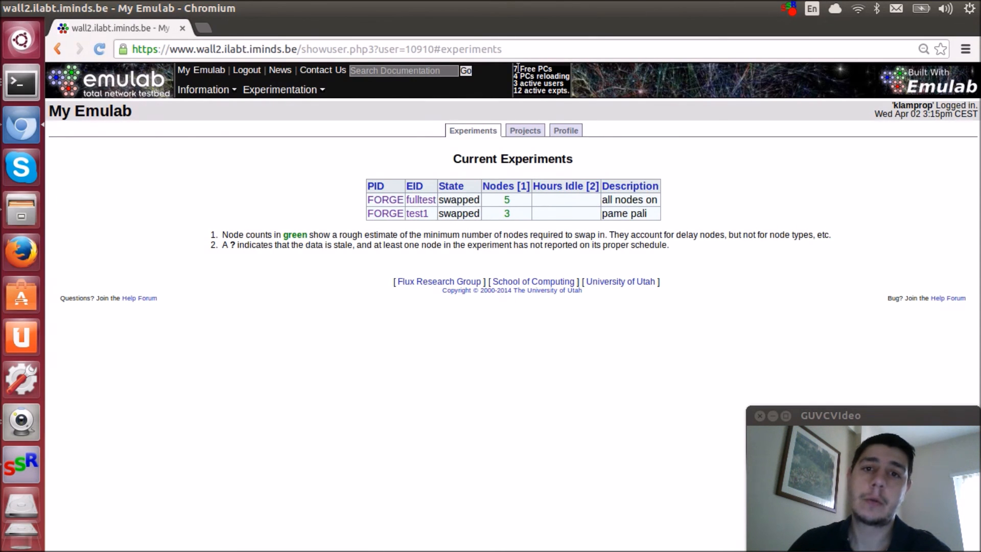
mouse_move(803, 224)
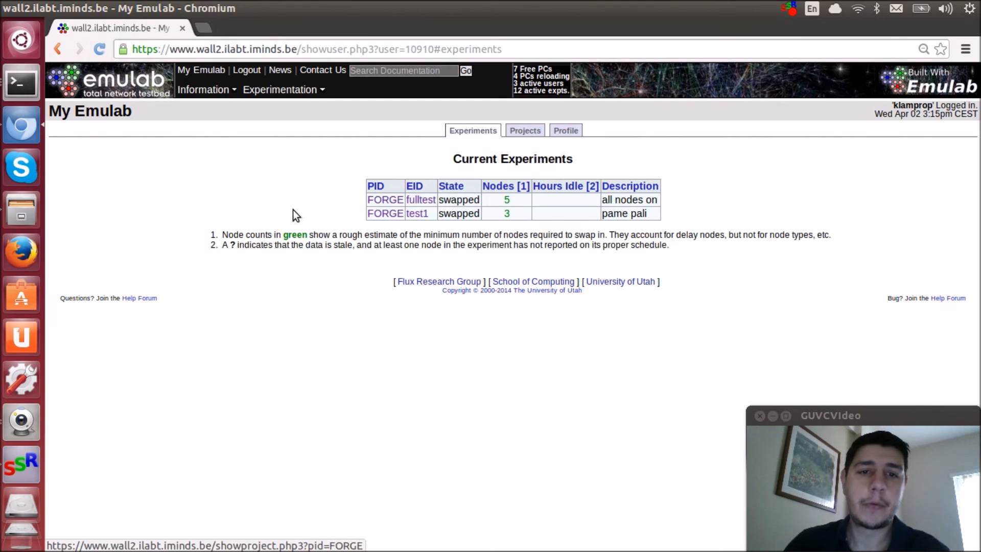
mouse_move(602, 187)
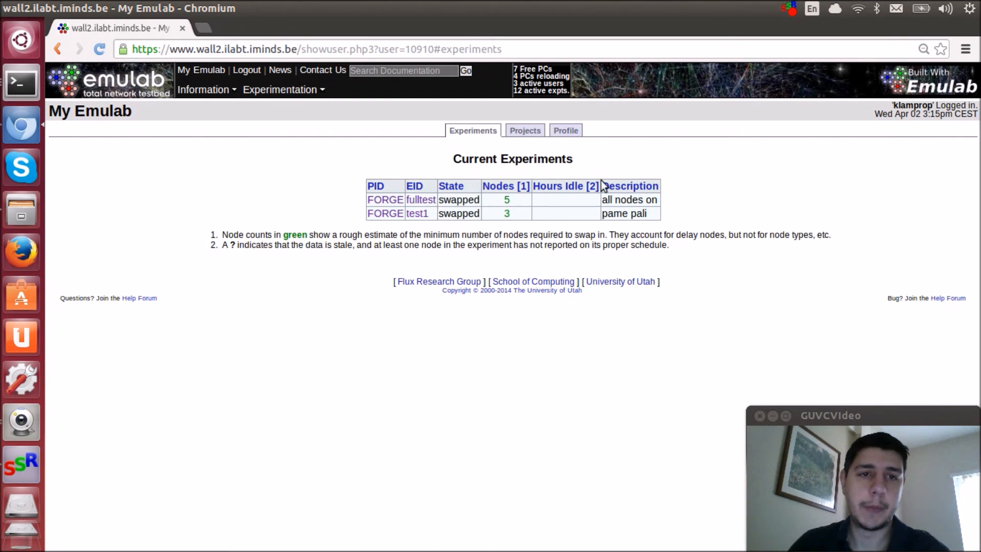